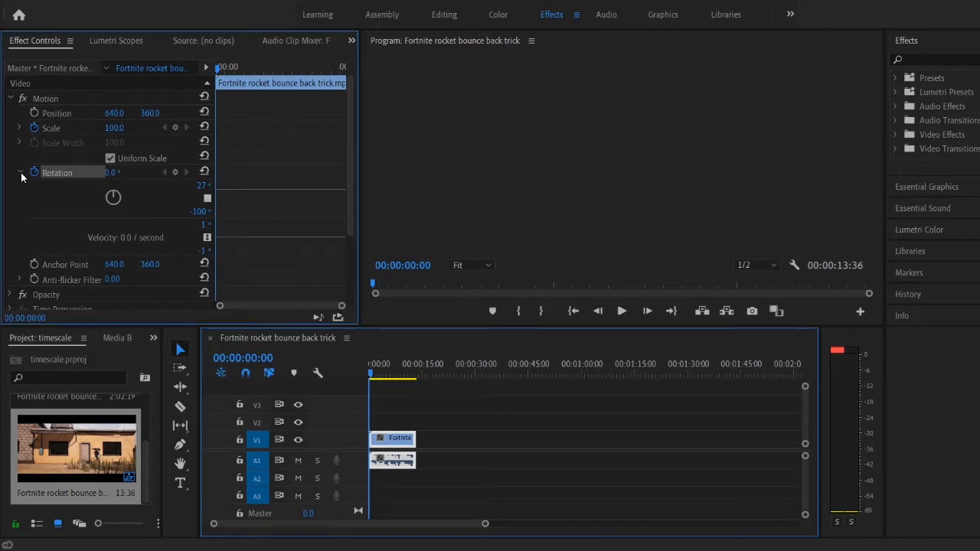
- Collapse the Rotation property in Effect Controls for the Fortnite clip
{"action": "left_click", "coordinate": [19, 172]}
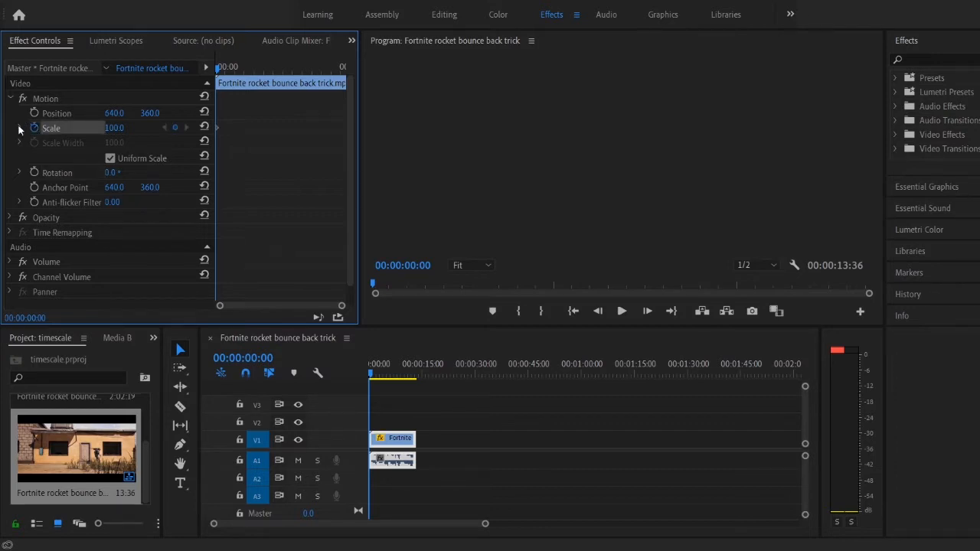
- Keyframe the clip's Scale rising from 100 to about 182.5 near ten seconds
{"action": "left_click", "coordinate": [19, 128]}
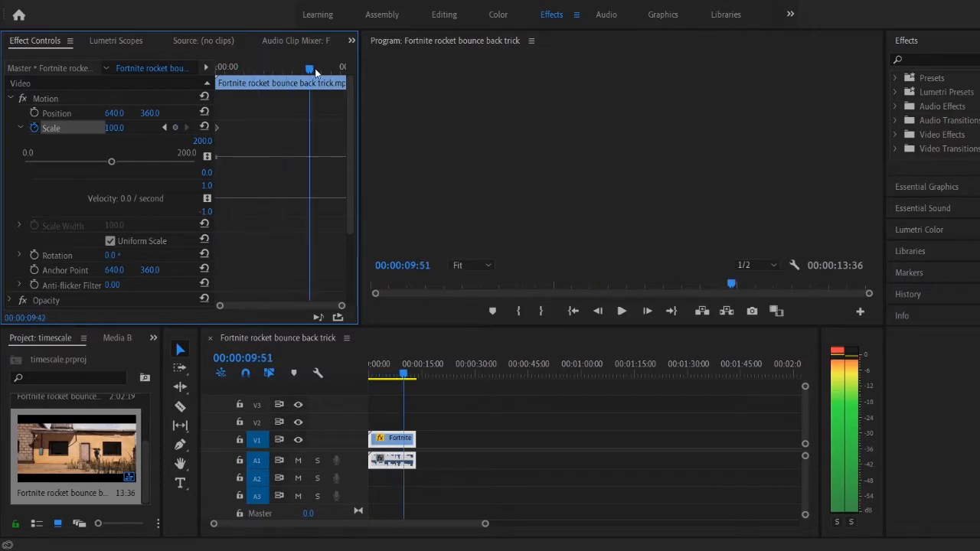
{"action": "left_click_drag", "start_coordinate": [111, 162], "coordinate": [135, 161]}
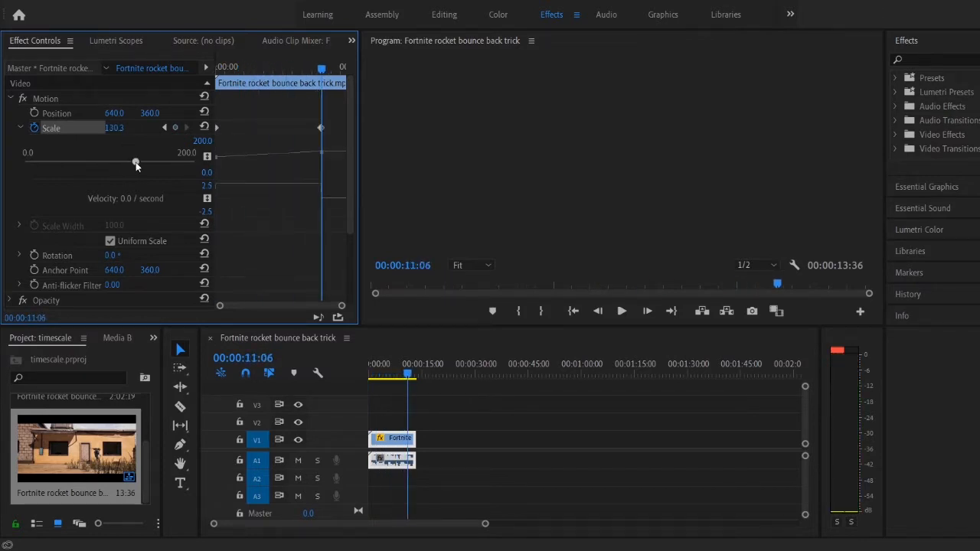
{"action": "left_click_drag", "start_coordinate": [136, 162], "coordinate": [175, 161]}
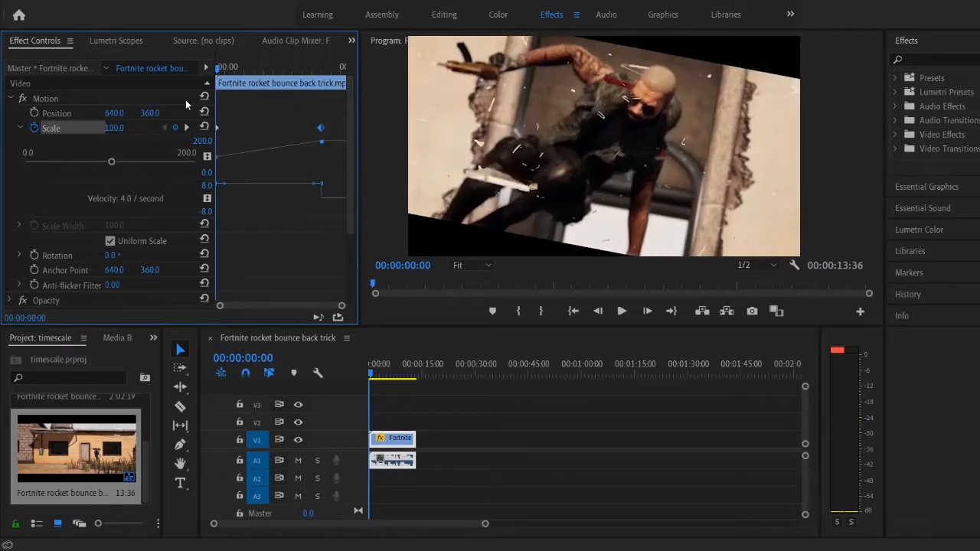
{"action": "left_click", "coordinate": [620, 310]}
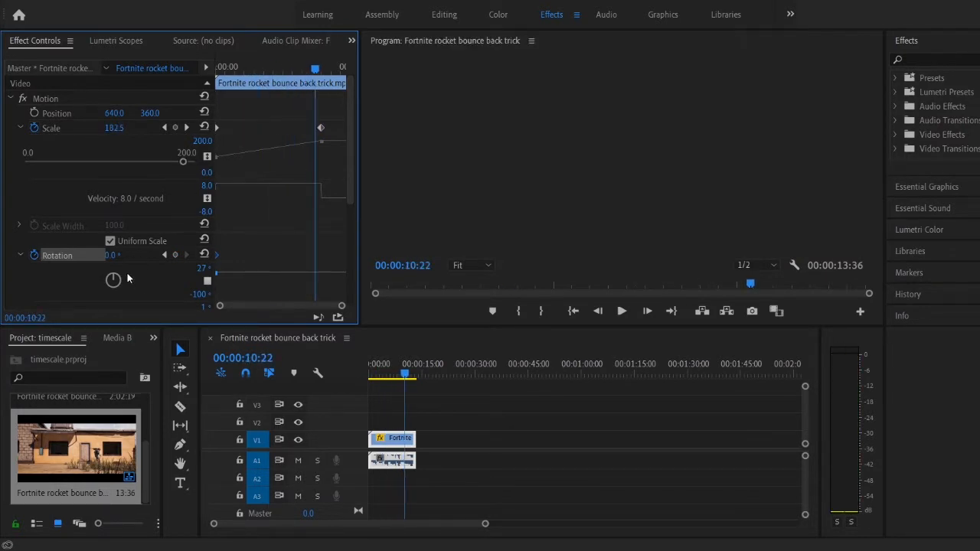
- Keyframe the Fortnite clip's Rotation at two playhead times, previewing the animation in between
{"action": "left_click_drag", "start_coordinate": [113, 279], "coordinate": [119, 276]}
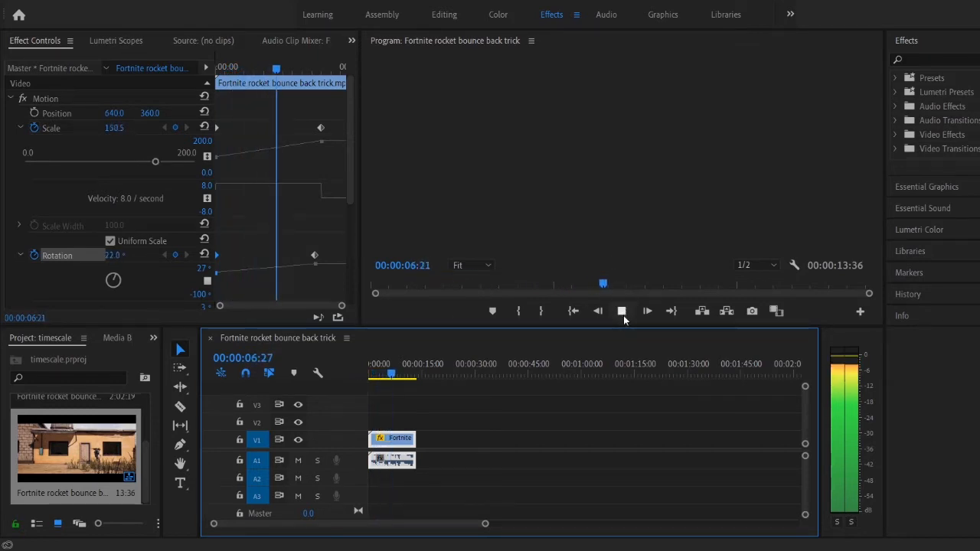
{"action": "left_click", "coordinate": [647, 311]}
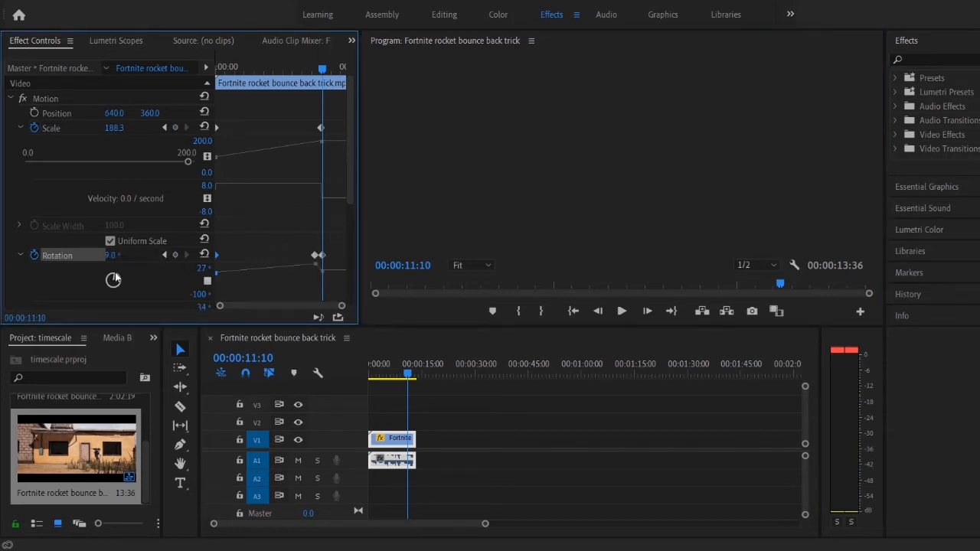
{"action": "left_click_drag", "start_coordinate": [408, 375], "coordinate": [401, 375]}
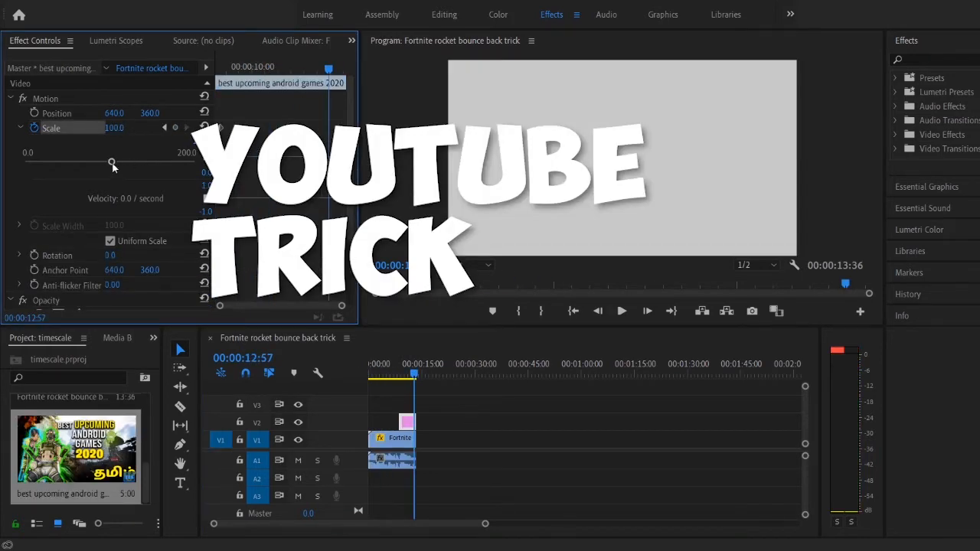
- Drag the image's Scale below 100 near its end, then stop the preview
{"action": "left_click_drag", "start_coordinate": [111, 163], "coordinate": [86, 163]}
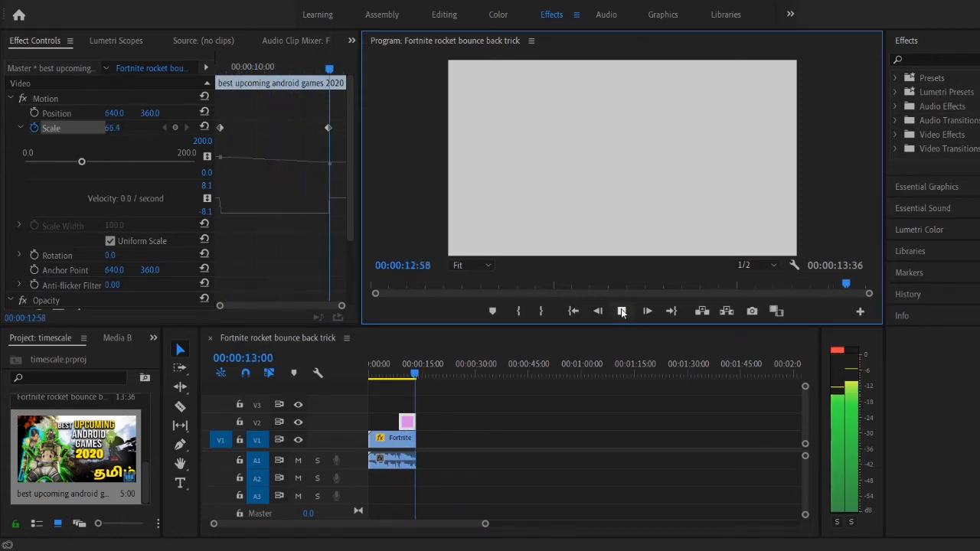
{"action": "left_click", "coordinate": [647, 310]}
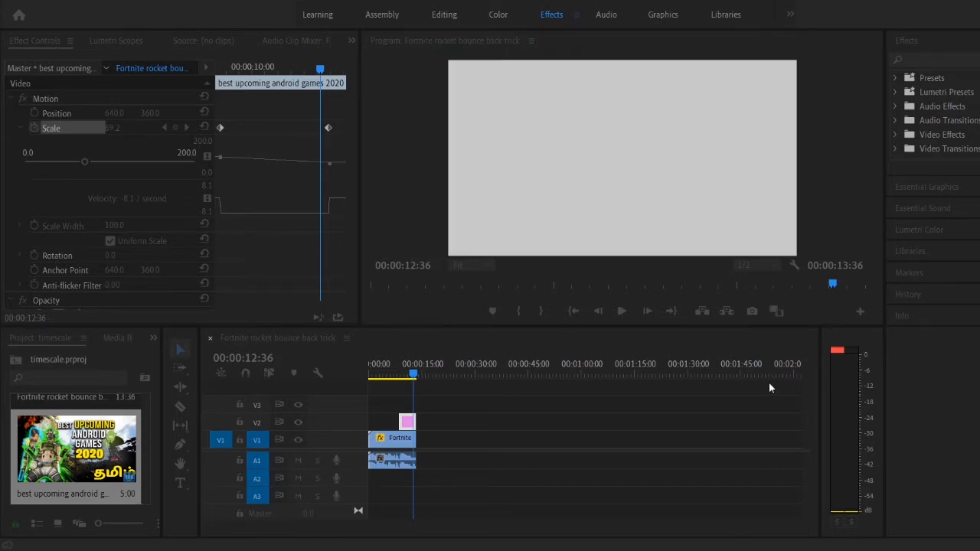
{"action": "mouse_move", "coordinate": [781, 522]}
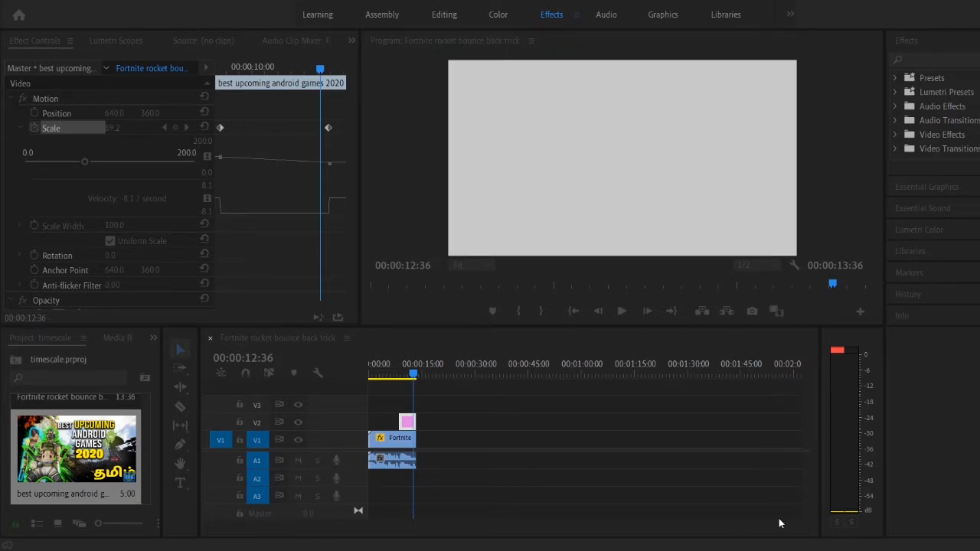
{"action": "mouse_move", "coordinate": [800, 538]}
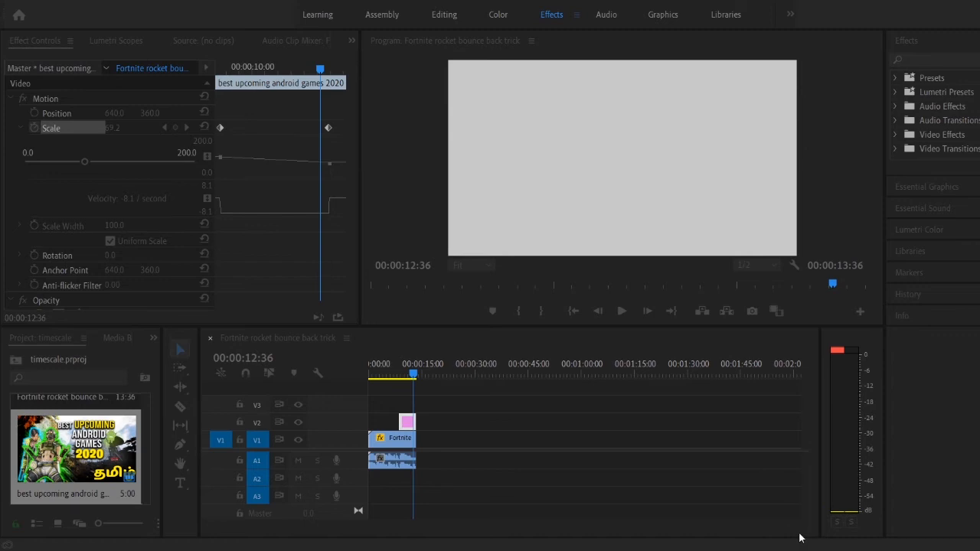